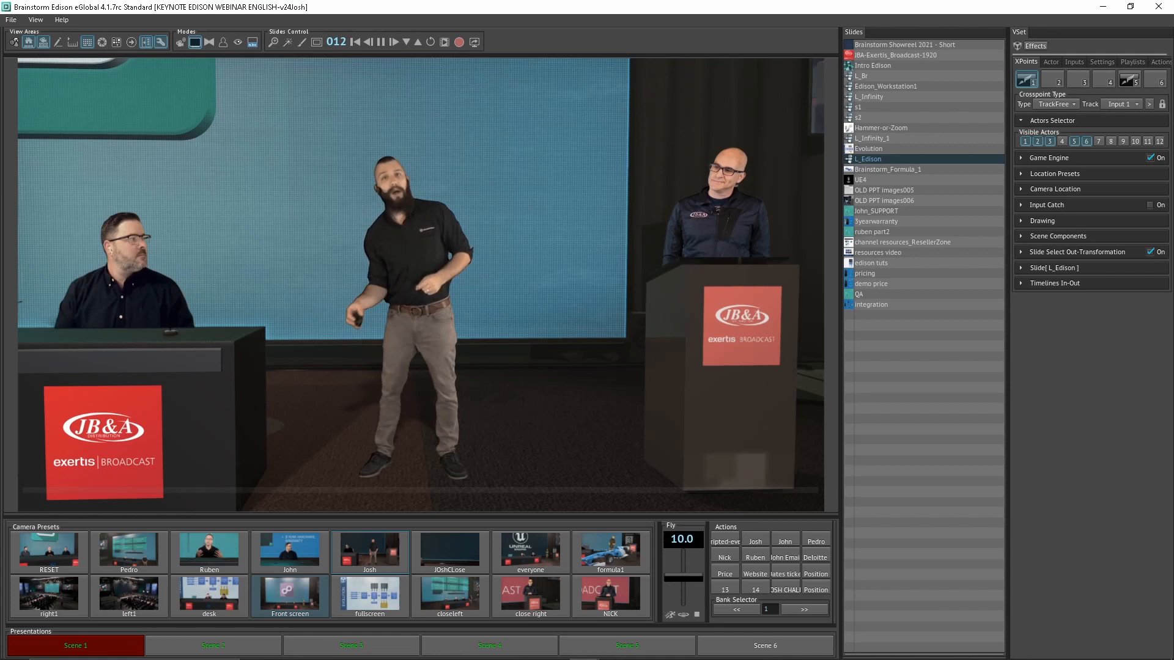
Cut to the 'right1' camera preset for a wide overhead auditorium shot
click(289, 594)
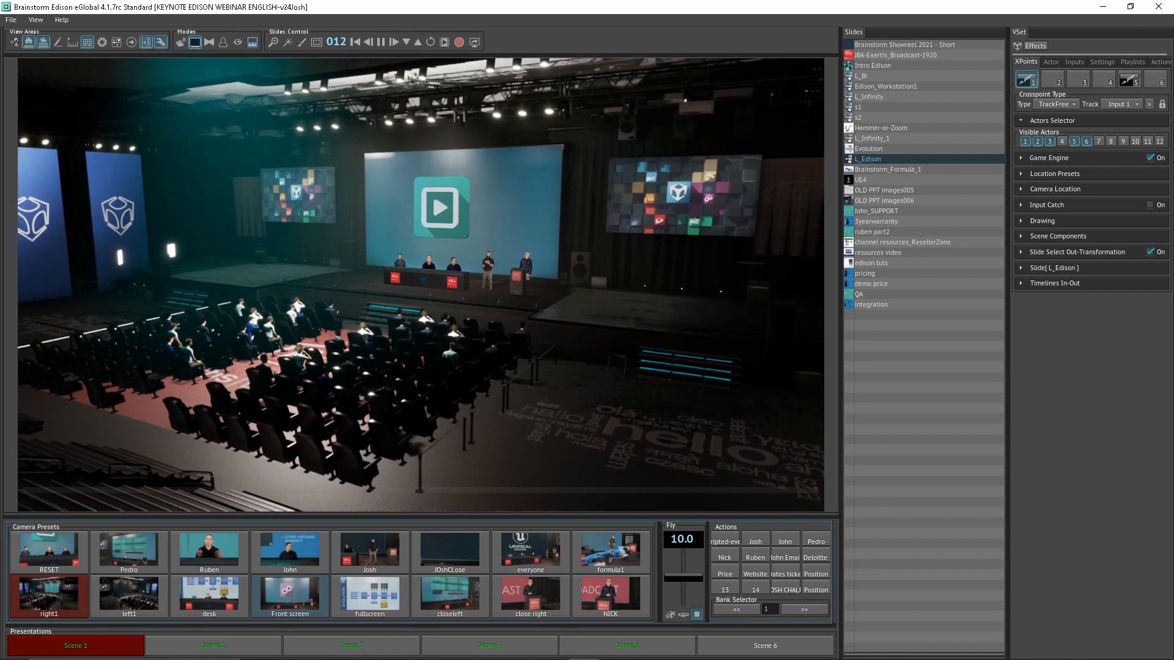
Cut through the 'Front screen' and 'Josh' presets, then load the Scene 5 Influencer Room set
click(289, 593)
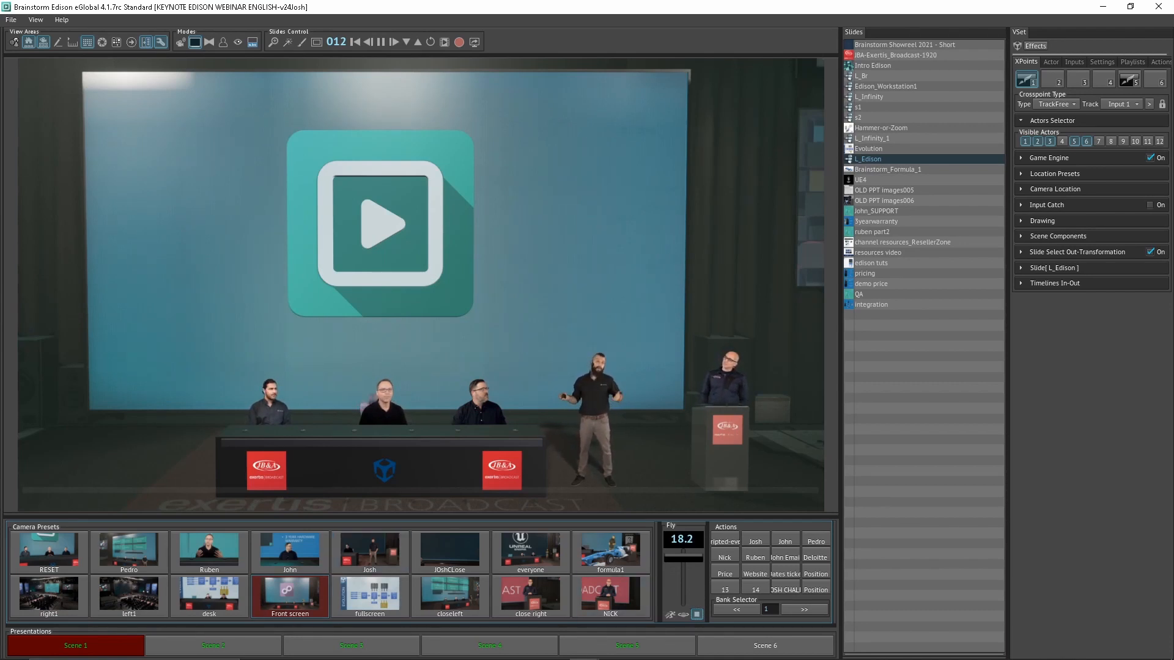
click(370, 549)
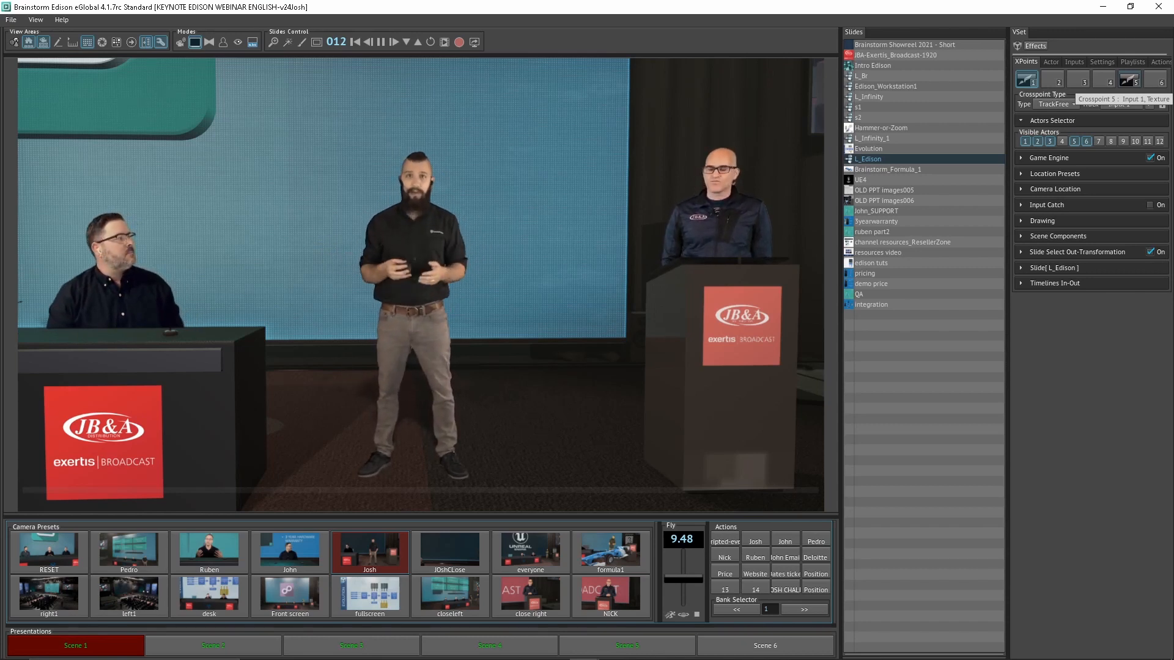
click(622, 646)
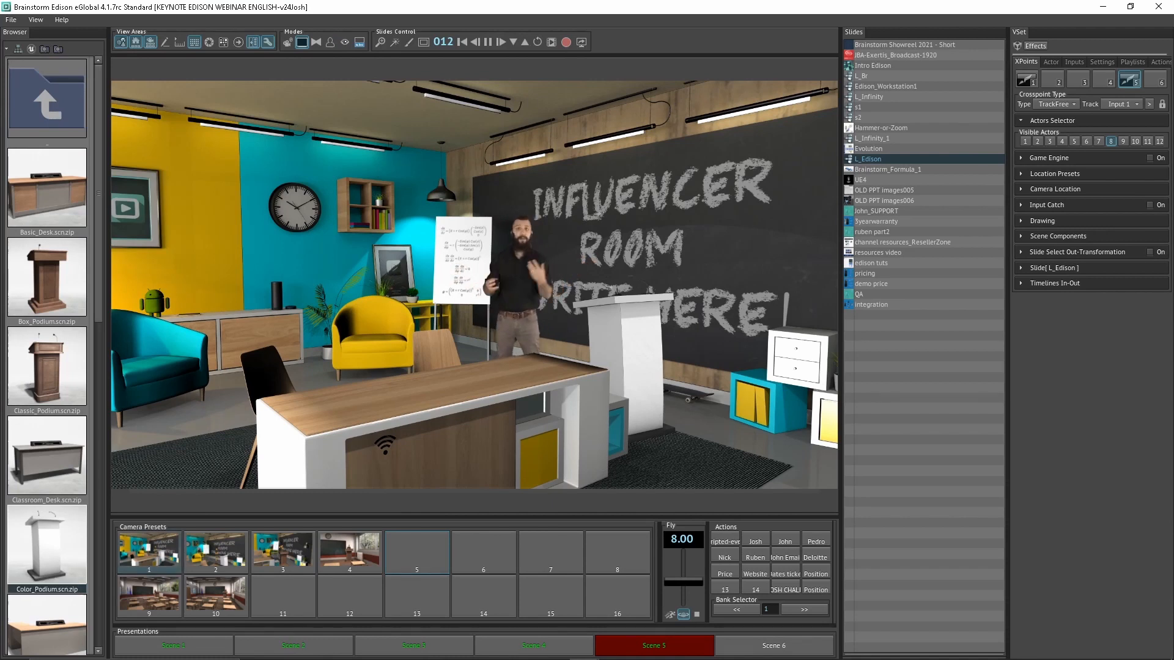
Switch the Influencer Room to camera presets 2 and then 3 for a closer presenter angle
click(216, 551)
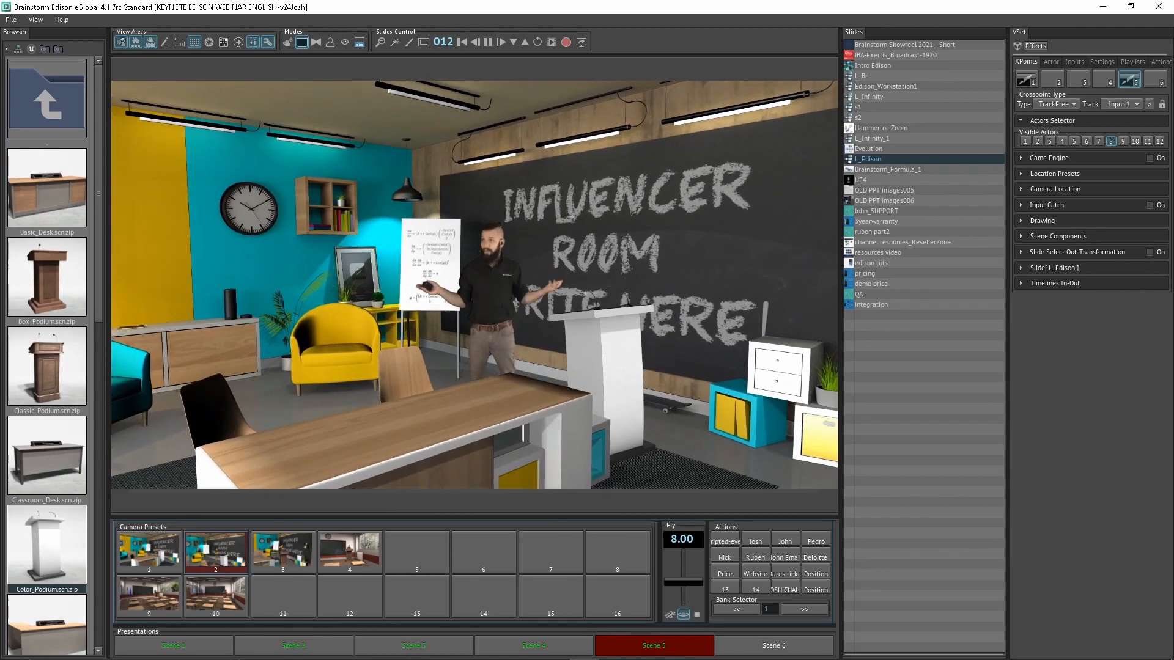
click(283, 552)
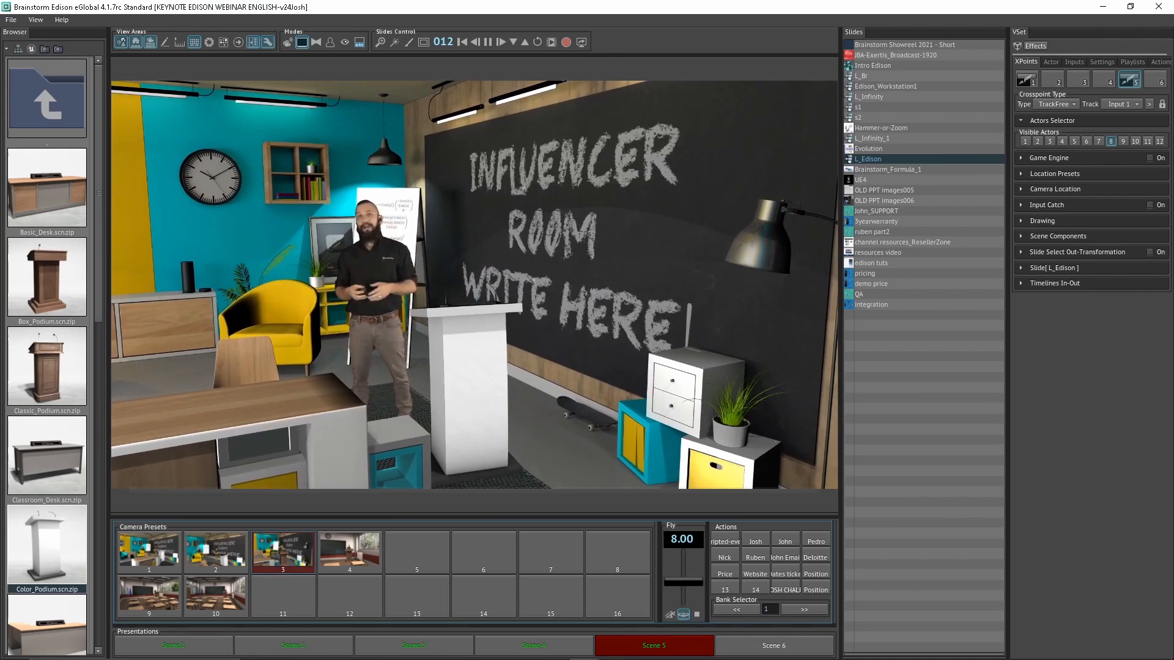
scroll(down, 3)
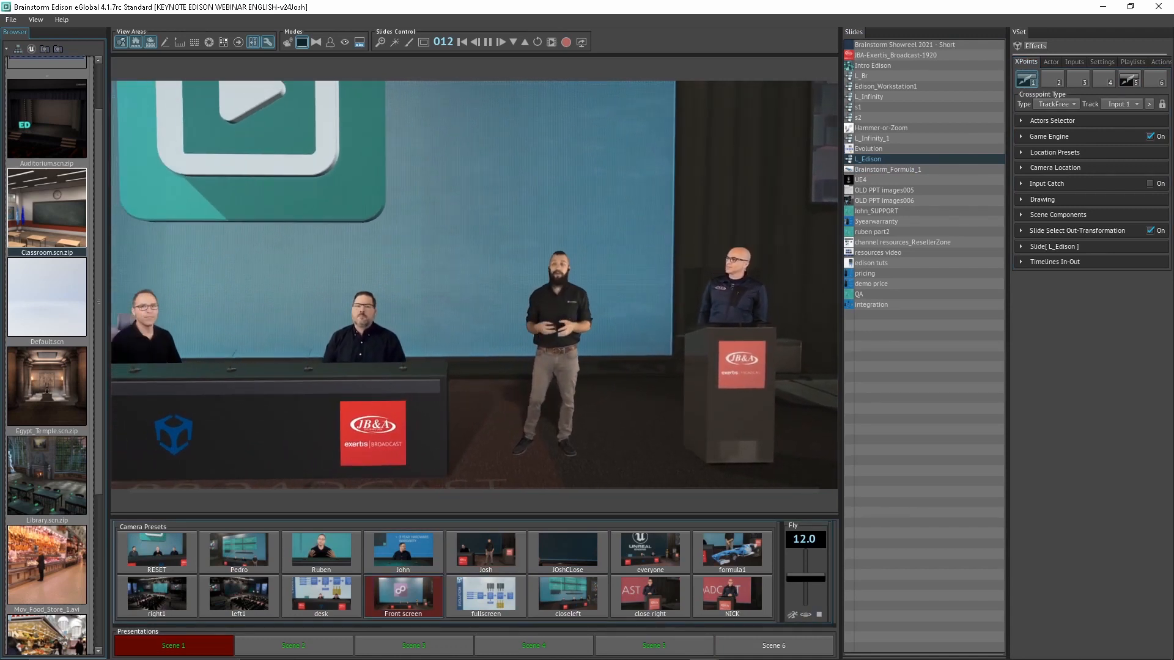
Load the CARGAR UR-1 project and play the 'Creating an Unreal project' video via FrameTitle
click(888, 169)
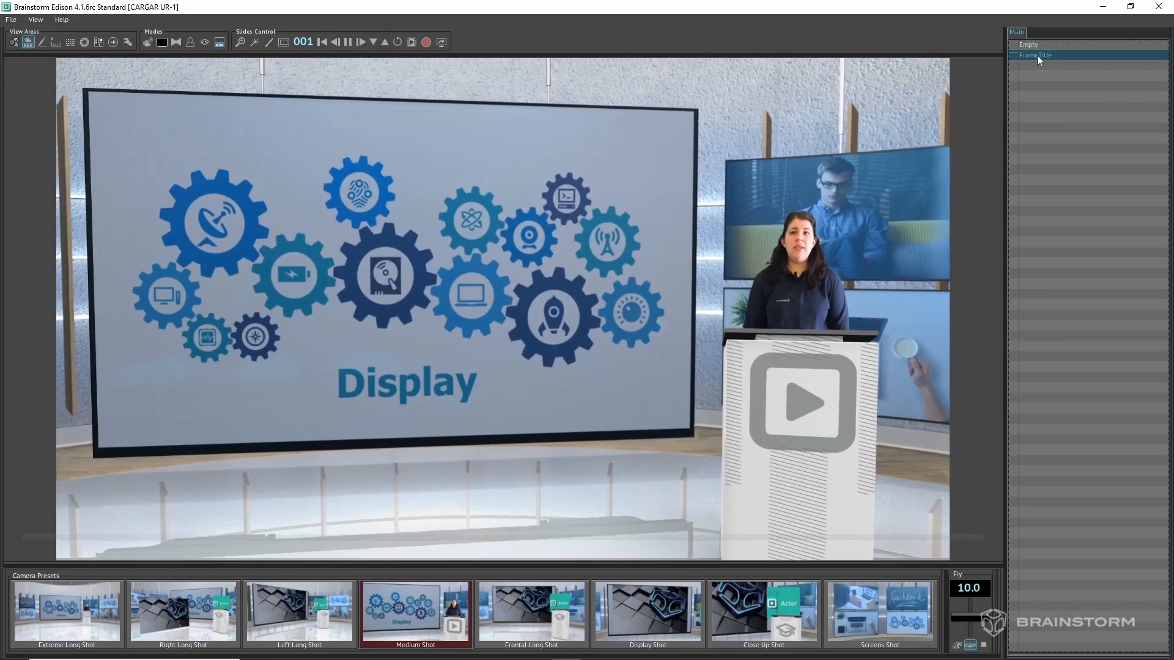
click(361, 42)
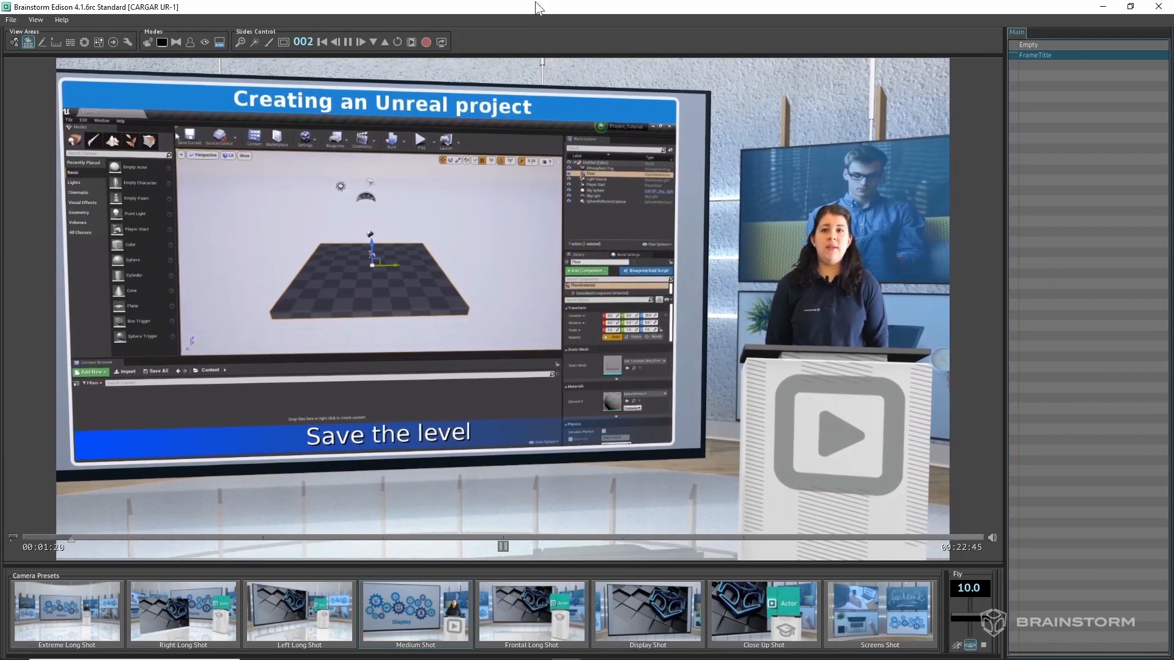